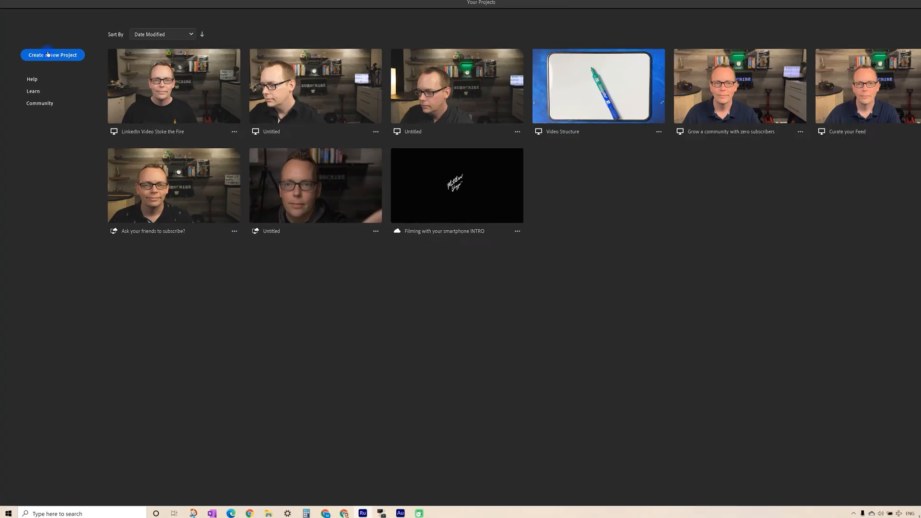
Create the project 'The name of video goes' with Creative Cloud sync turned off
click(52, 55)
text(The name of video goes)
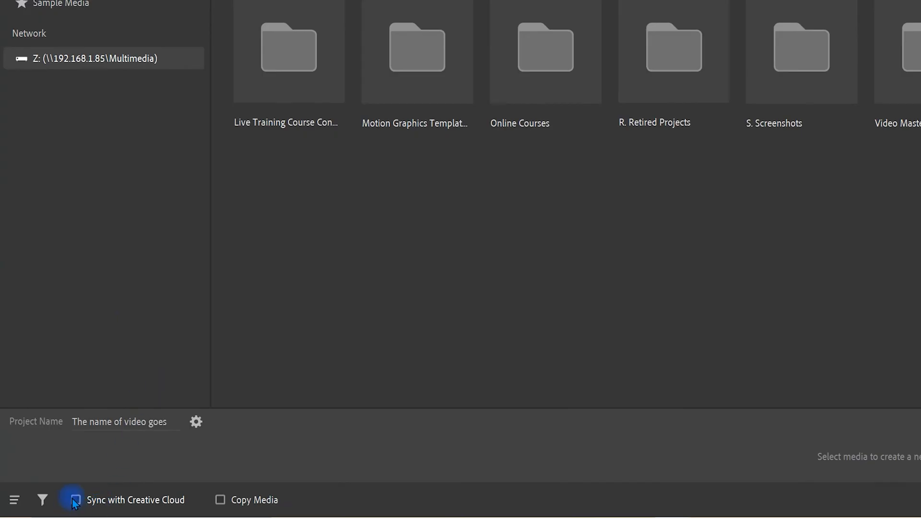
click(76, 500)
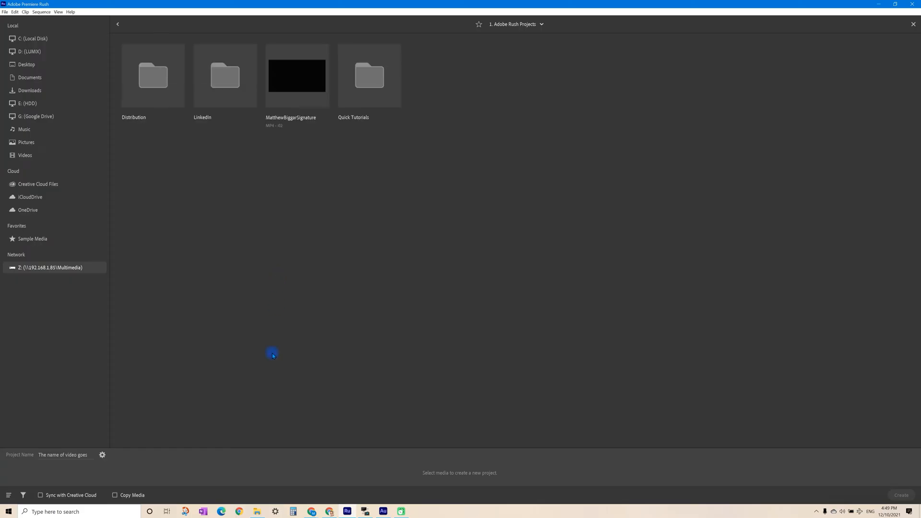
mouse_move(225, 76)
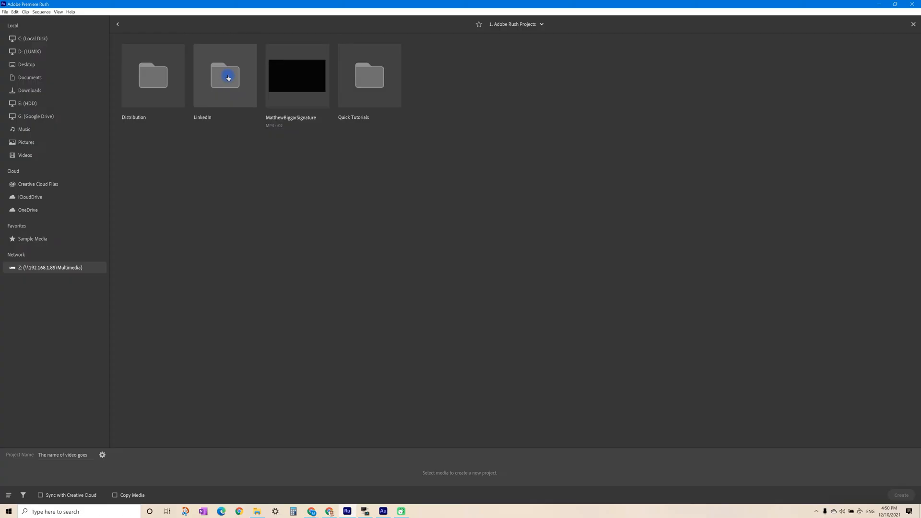
Select 'stoke the fire' from LinkedIn/Imports and MatthewBiggarSignature from Adobe Rush Projects
double_click(225, 75)
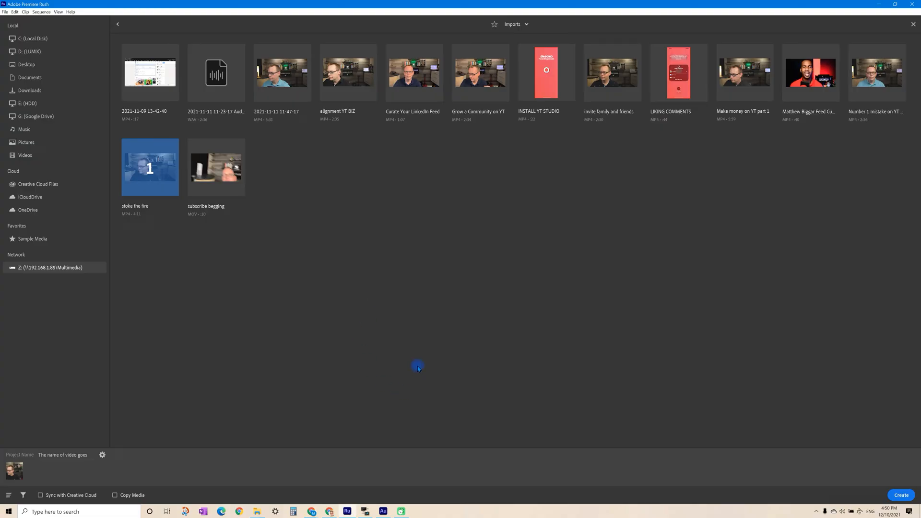
mouse_move(596, 157)
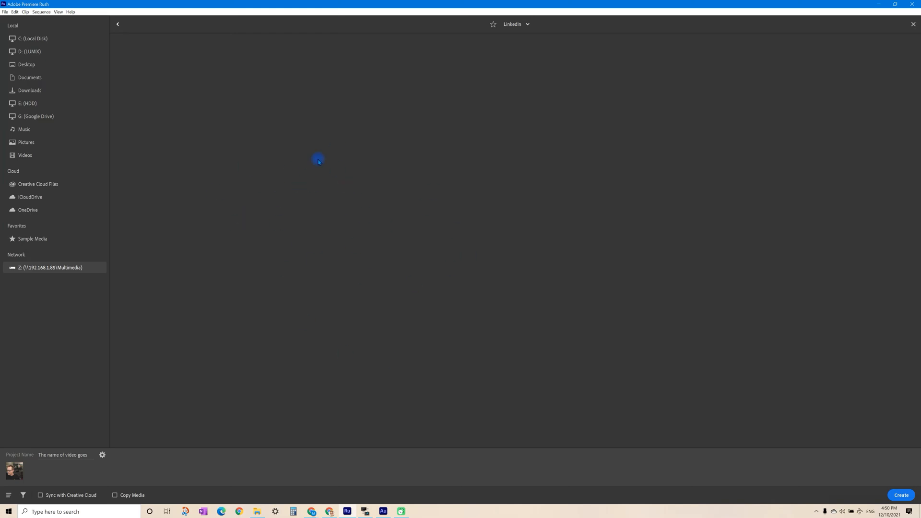
click(118, 24)
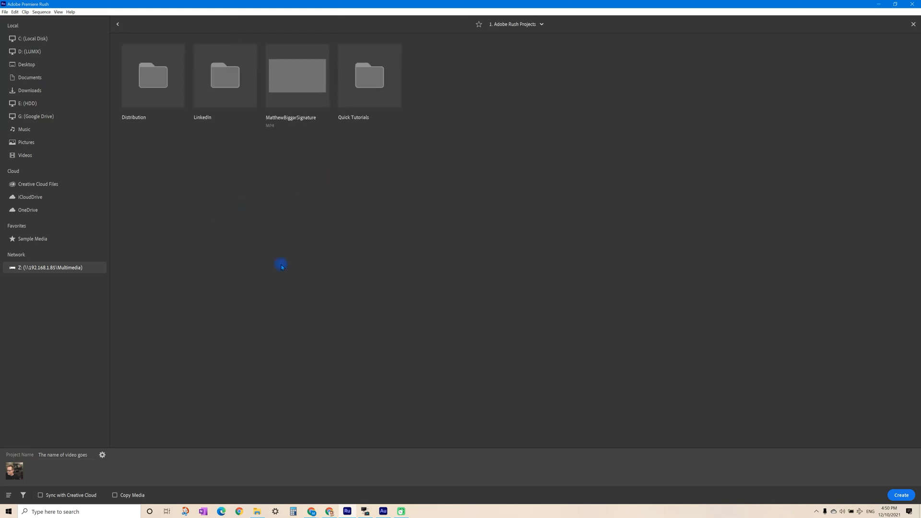
click(296, 75)
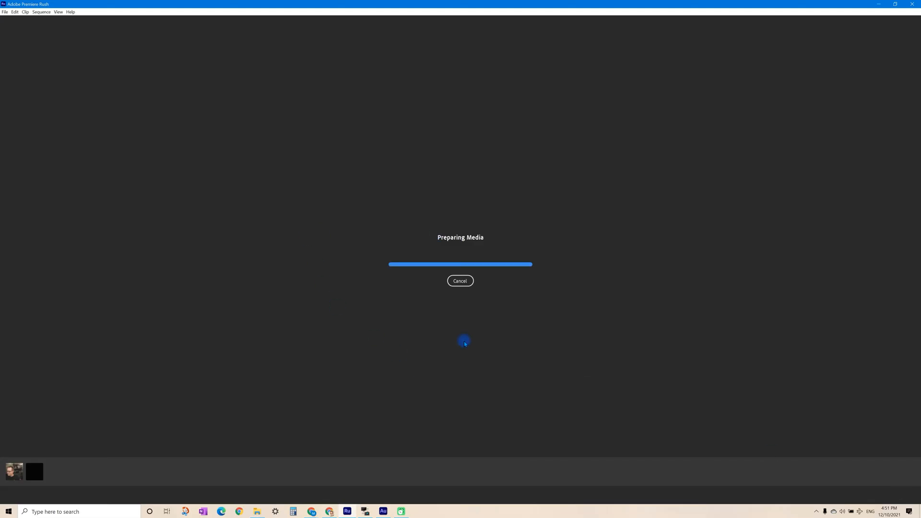
mouse_move(269, 310)
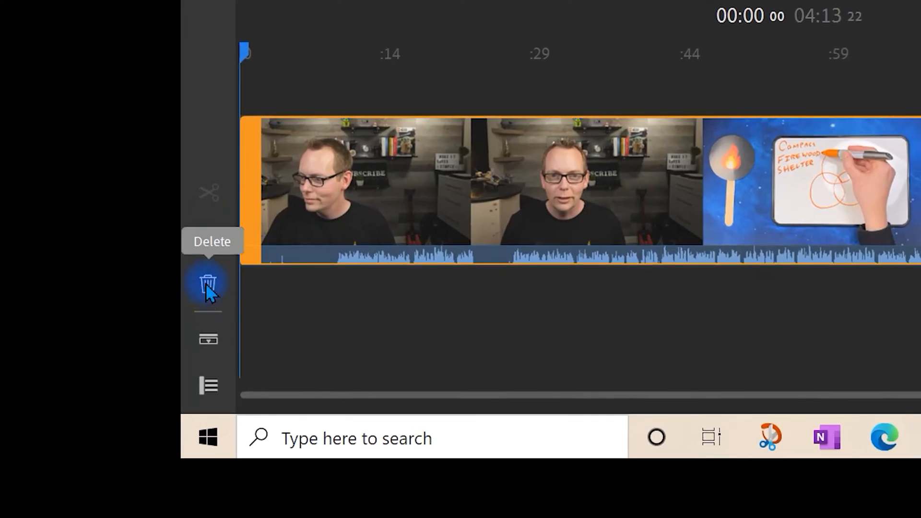
mouse_move(207, 340)
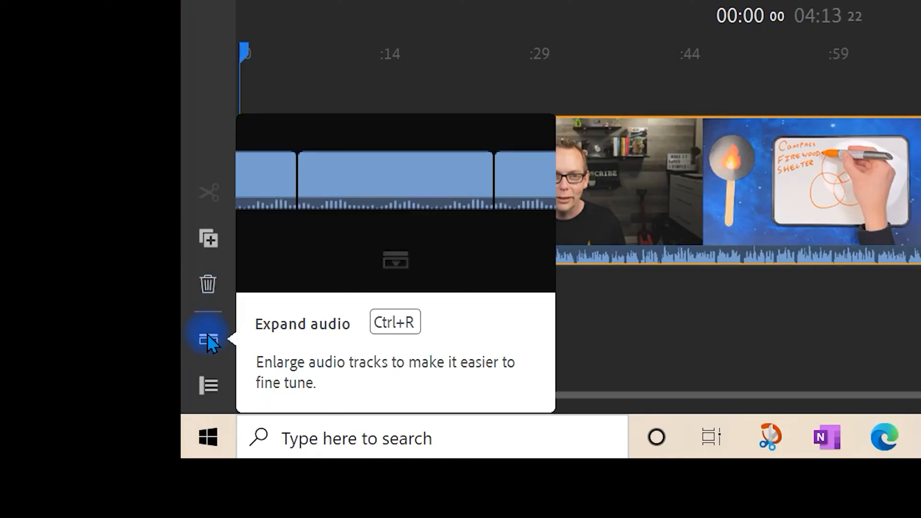
Enlarge the audio track waveform with Expand audio
click(209, 340)
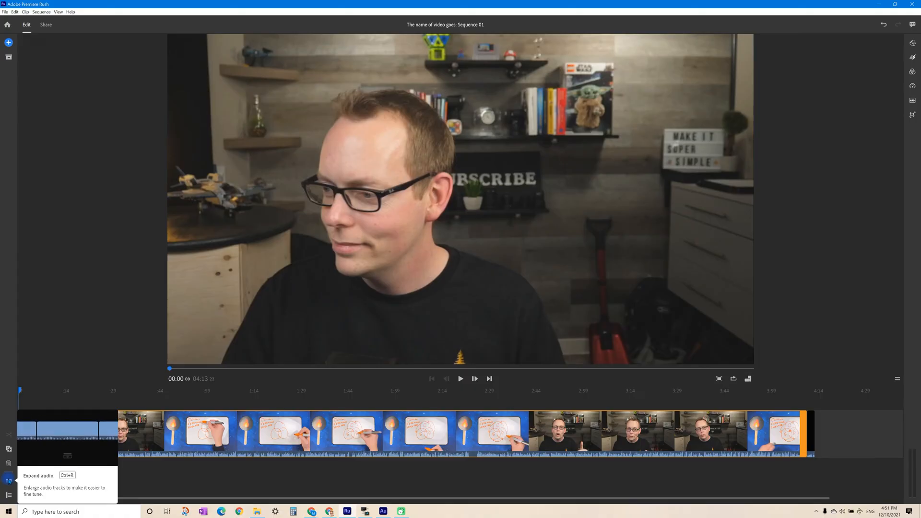
click(8, 480)
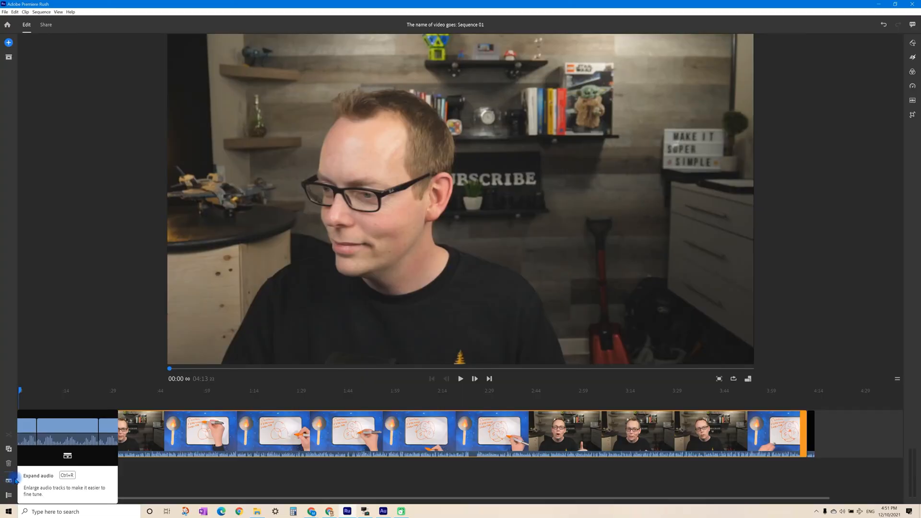
click(9, 479)
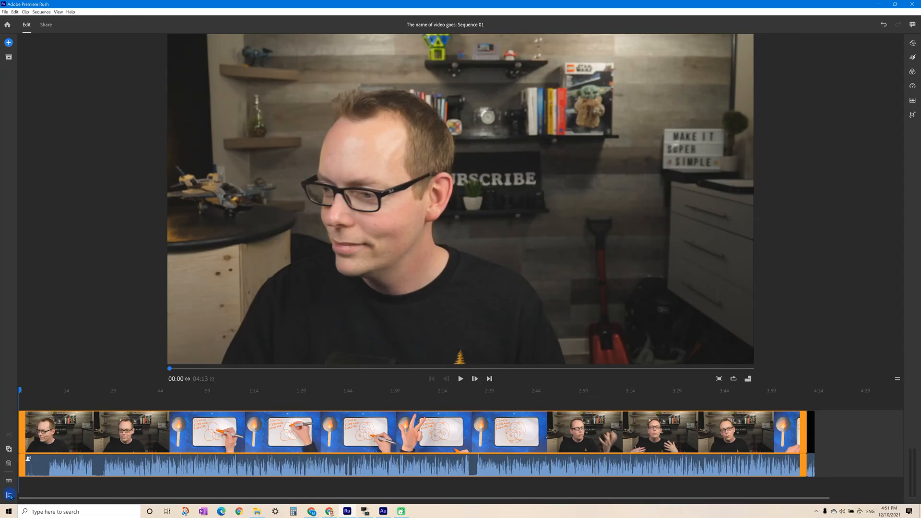
mouse_move(9, 495)
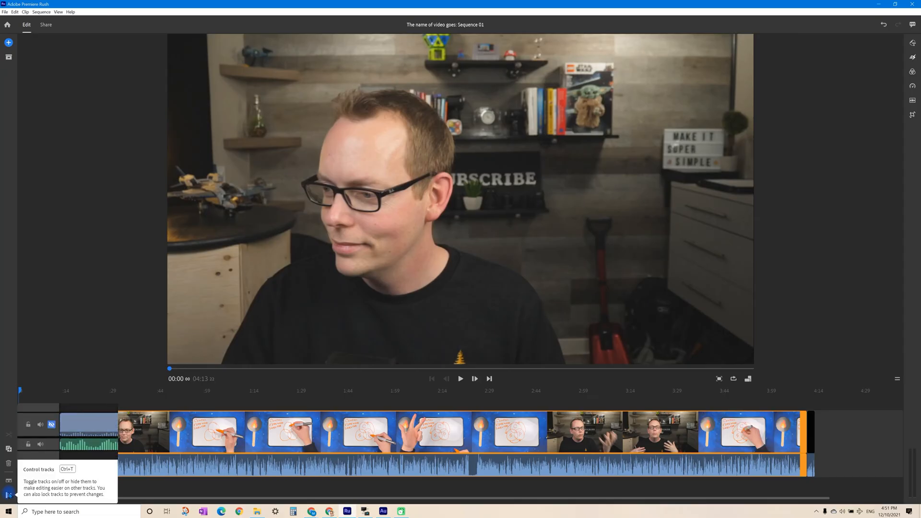
Show the per-track on/off and lock options and move the playhead to 0:09
click(52, 424)
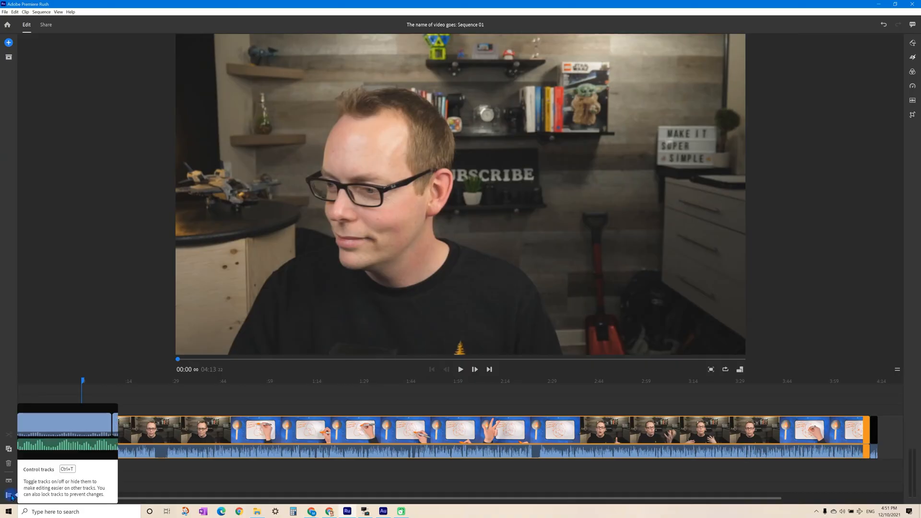
click(8, 495)
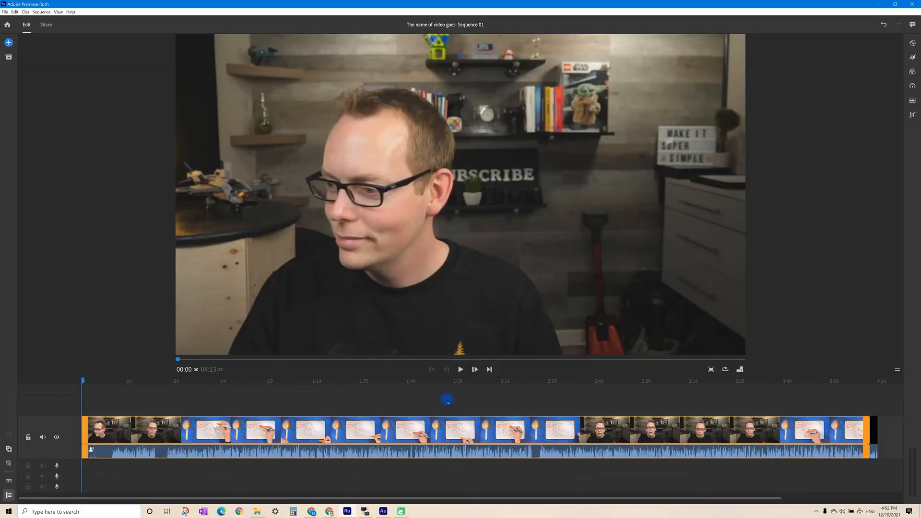
drag(447, 400, 376, 409)
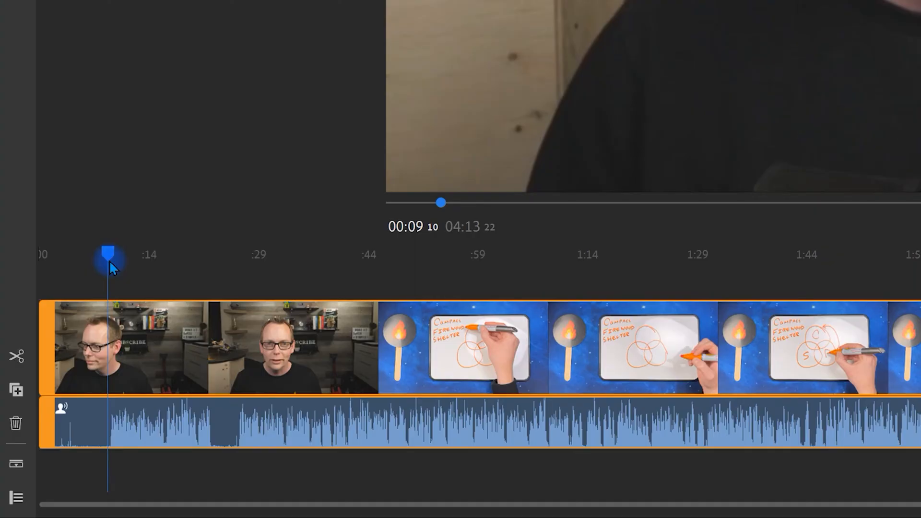
mouse_move(379, 475)
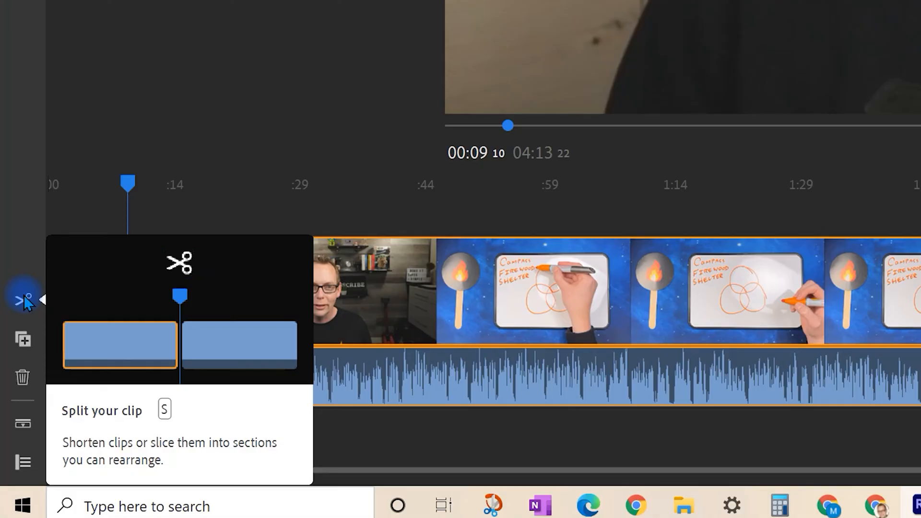
Split at 0:09, delete the opening piece, and trim the short section near 0:16
click(23, 299)
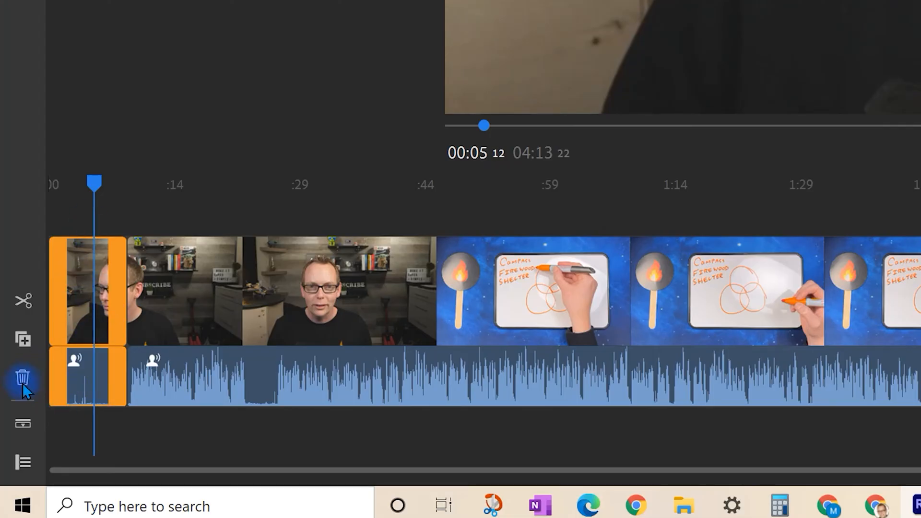
click(23, 374)
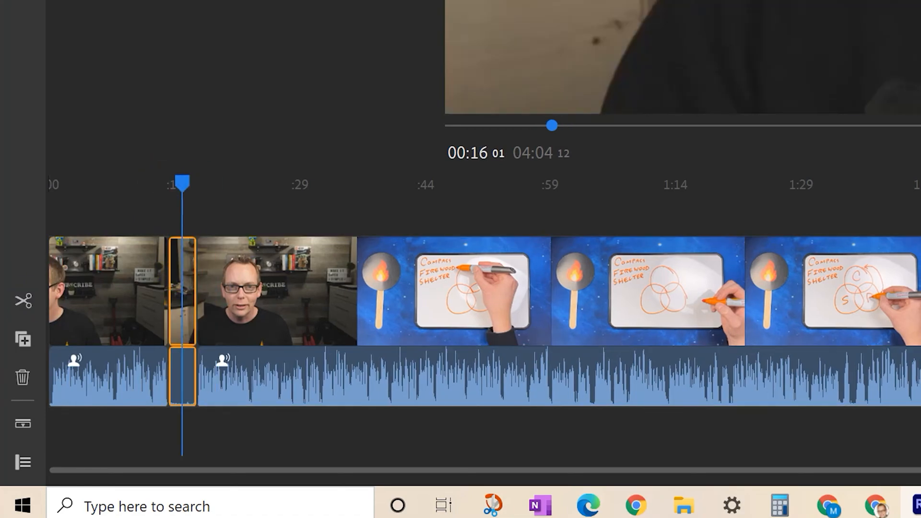
drag(182, 183, 154, 183)
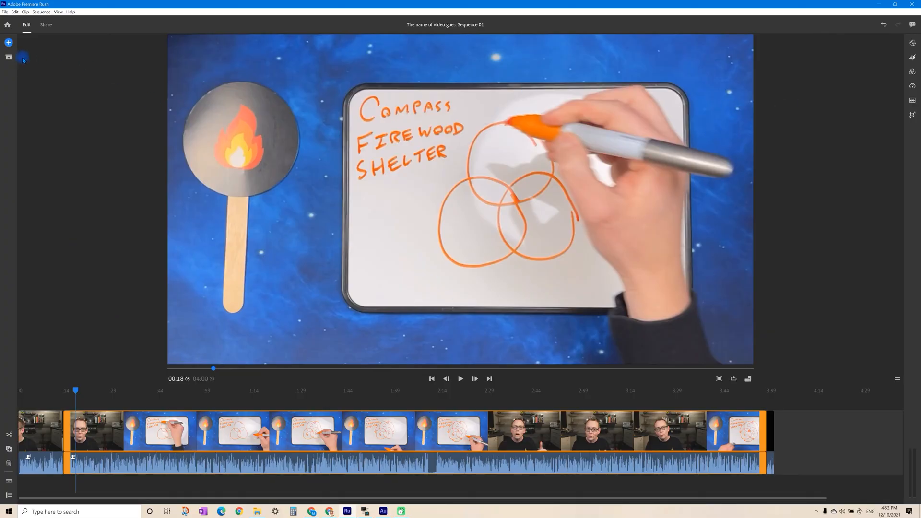
Add the blue TITLE transition graphic from the Graphics panel at about 0:12
click(8, 42)
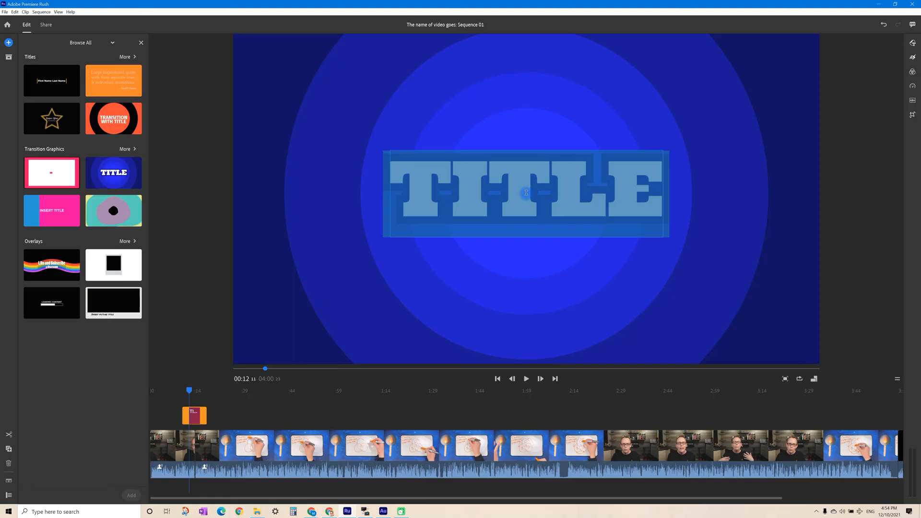
Retype the title 'Stoking the fire' in Roboto Bold, with a thinner outline and adjusted spacing
text(Stoking the)
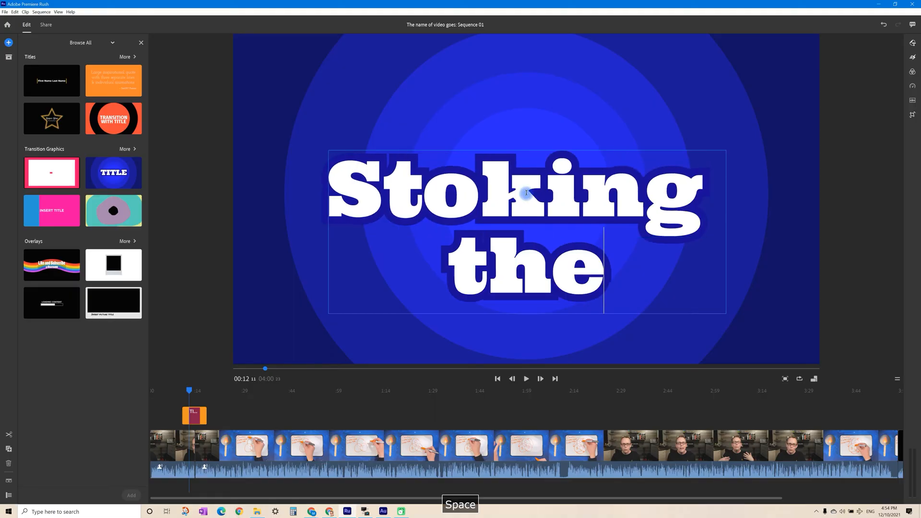
text(fire)
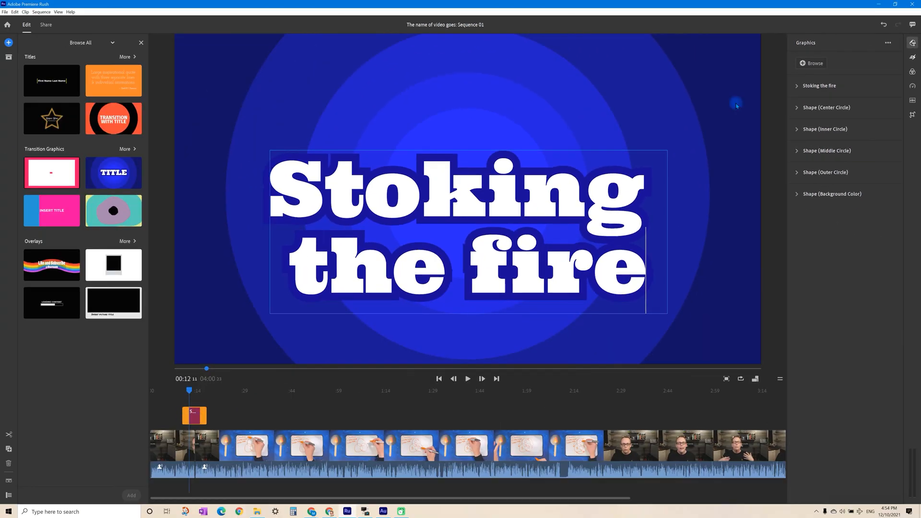
mouse_move(815, 100)
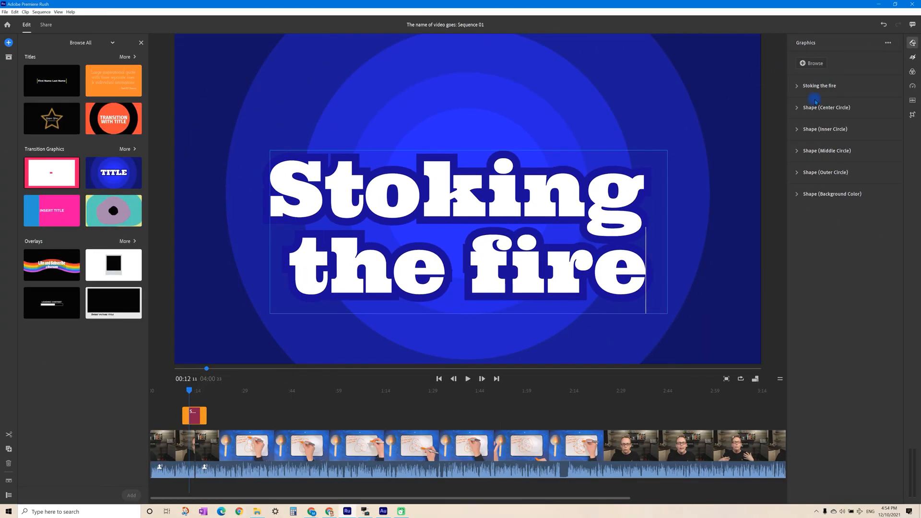
click(819, 85)
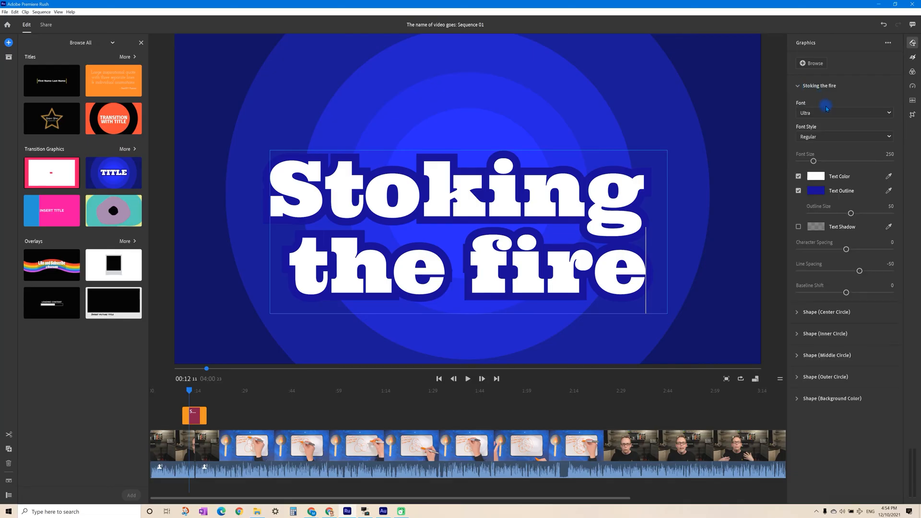
text(robo)
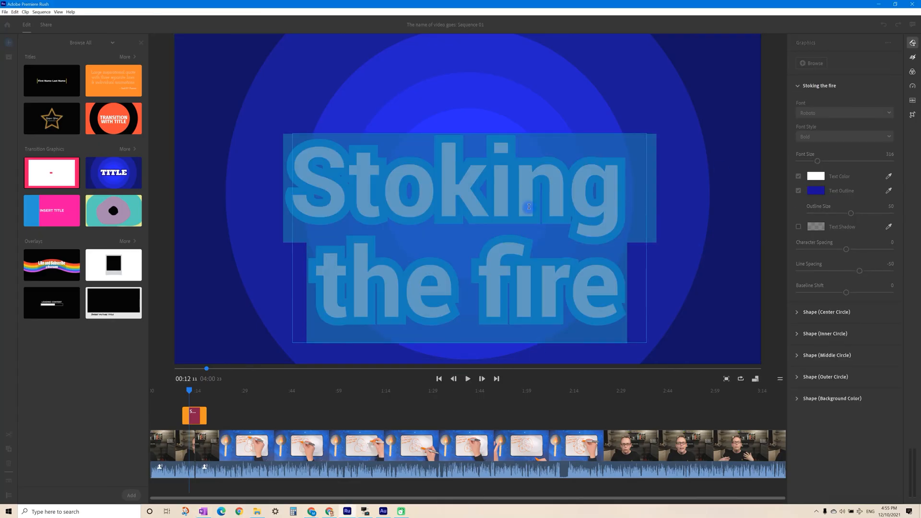
drag(851, 213, 822, 212)
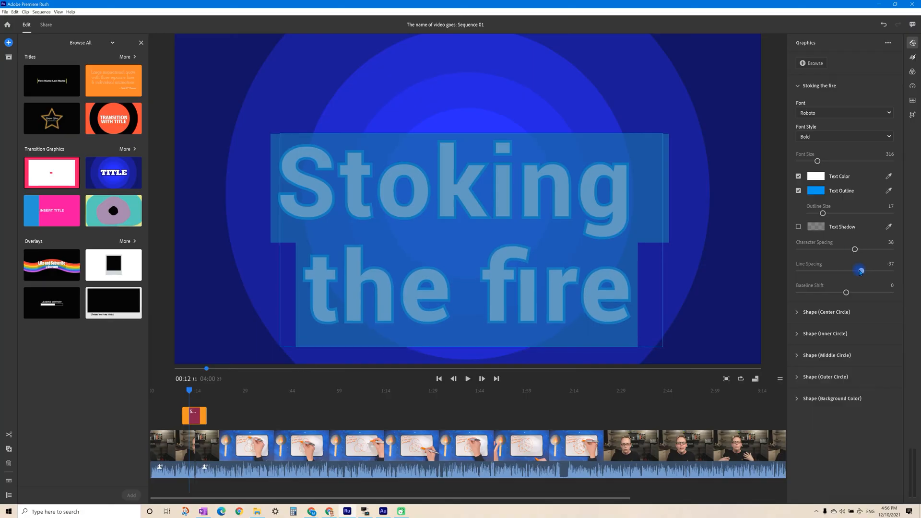
drag(846, 292, 866, 292)
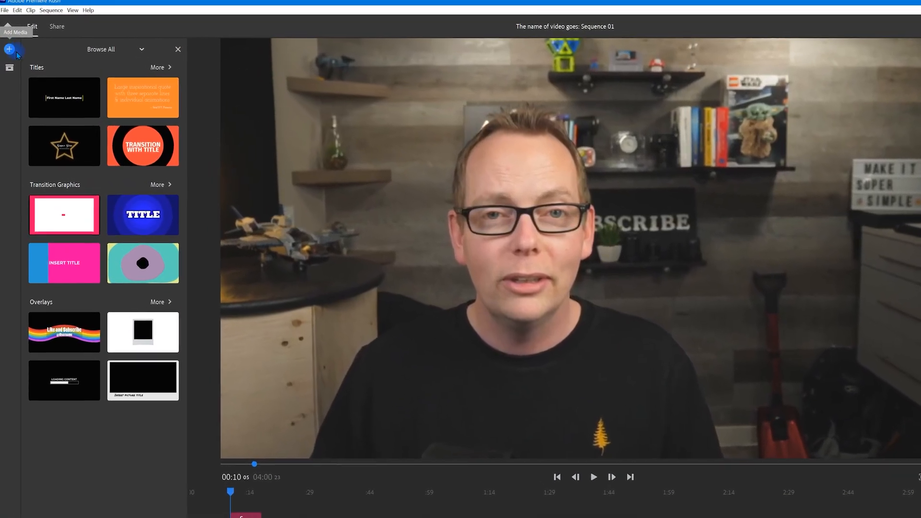
Search the Sound Effects audio library for 'pop'
click(9, 59)
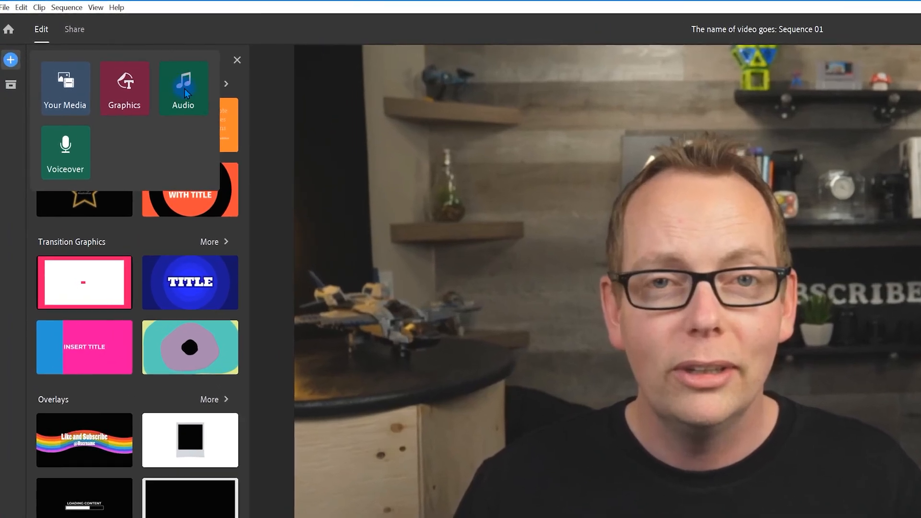
click(182, 88)
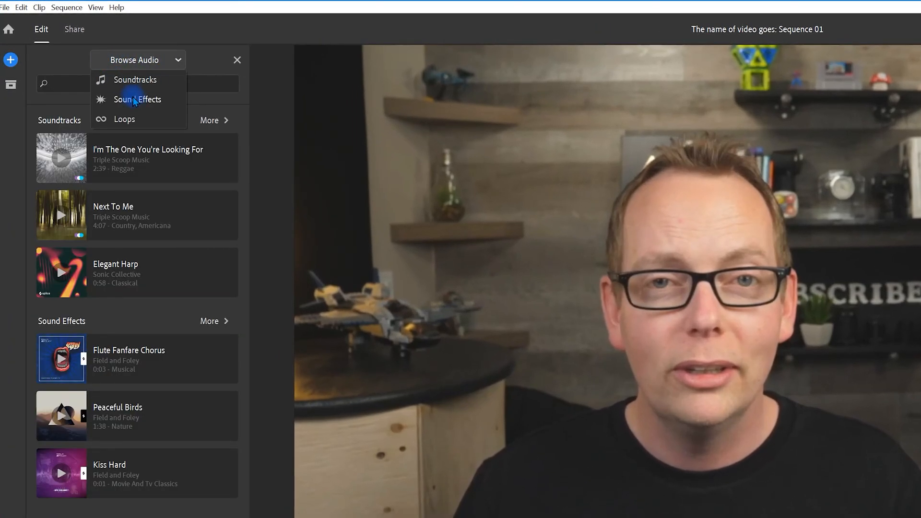
click(137, 99)
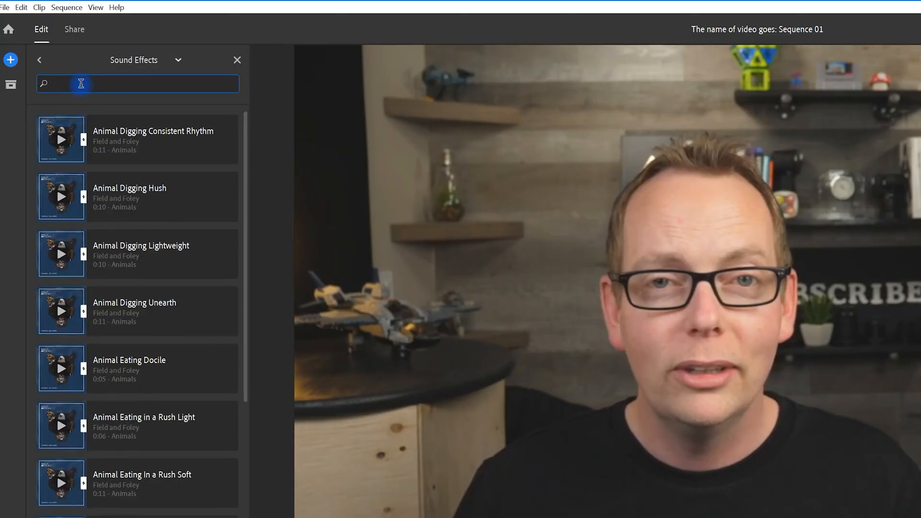
text(pop)
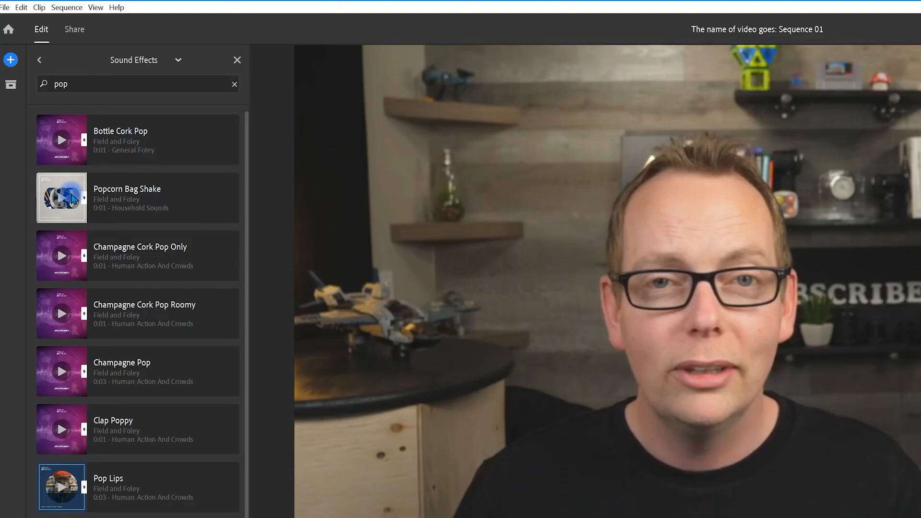
mouse_move(69, 286)
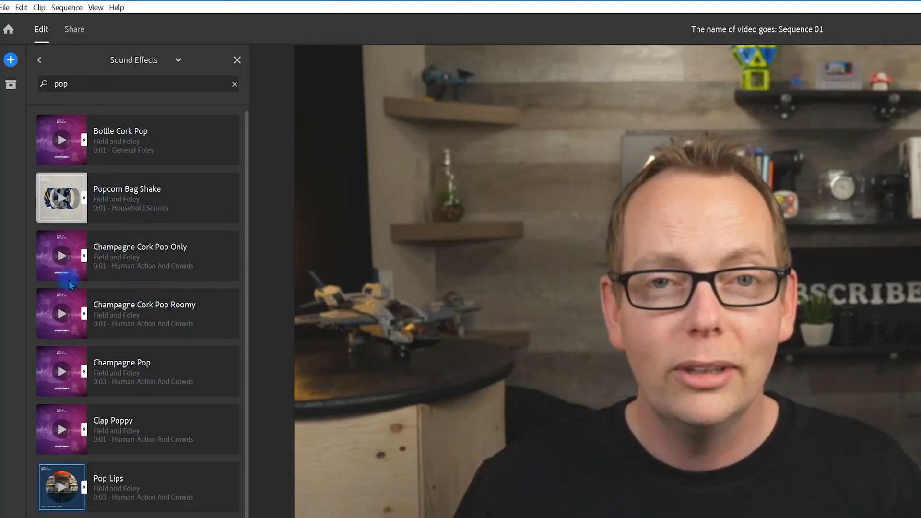
mouse_move(80, 443)
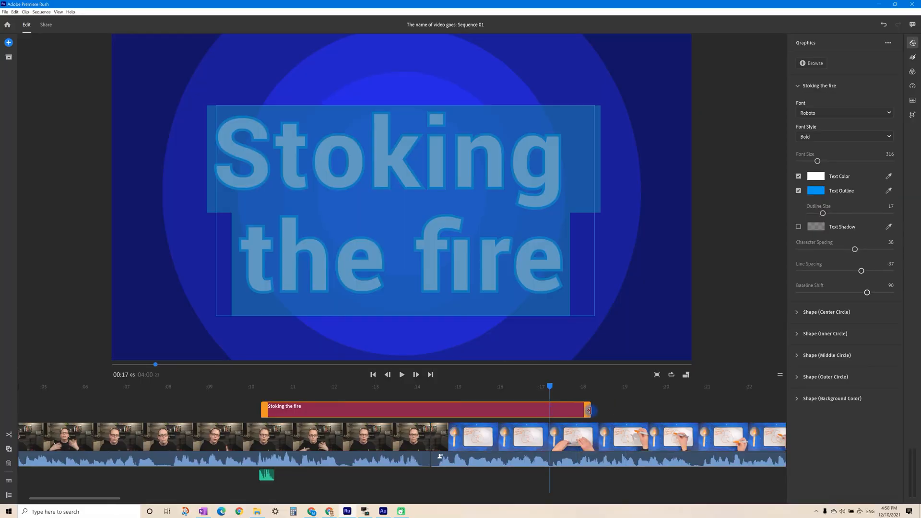
Trim the title clip's end and slide it to start above the pop sound
drag(591, 410, 537, 411)
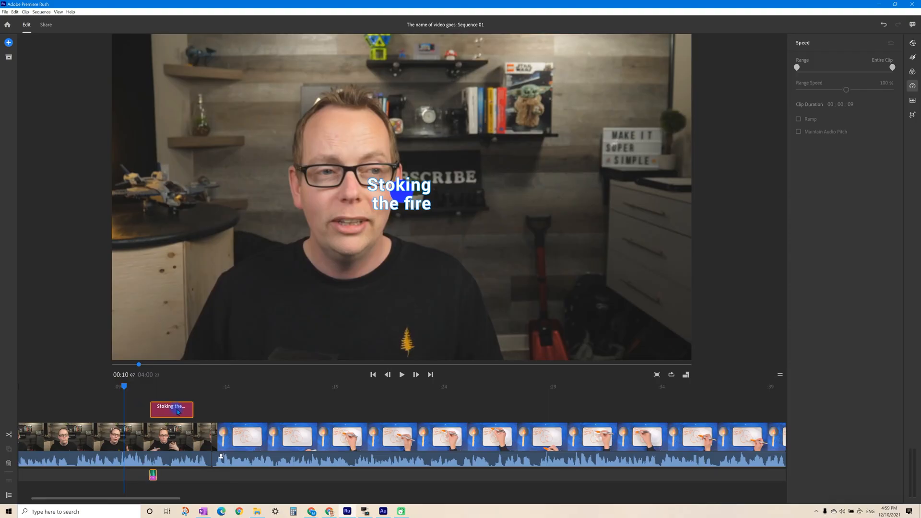
drag(171, 409, 217, 409)
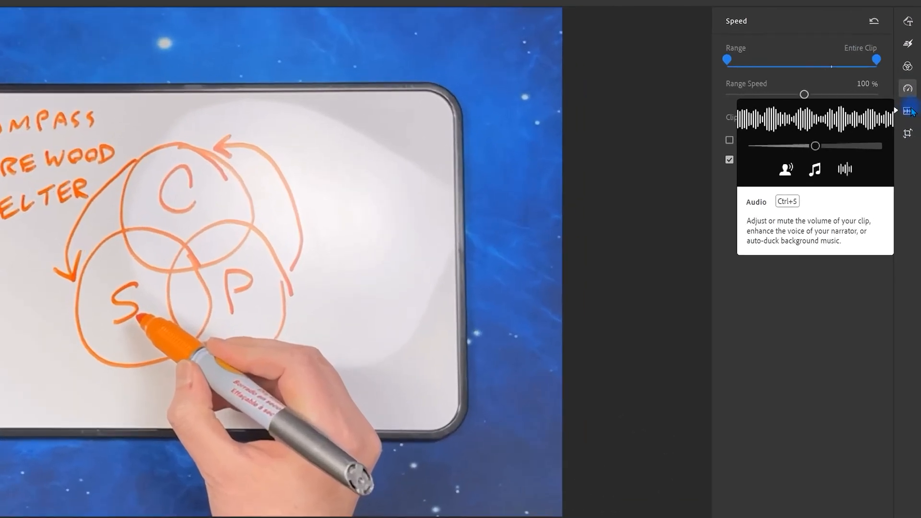
Tick Auto volume under Advanced in the whiteboard clip's Audio panel
click(908, 111)
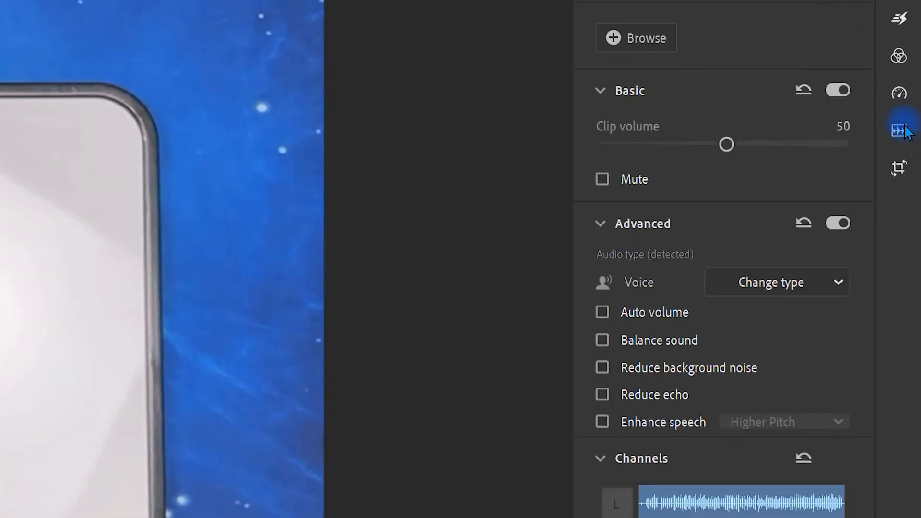
mouse_move(654, 312)
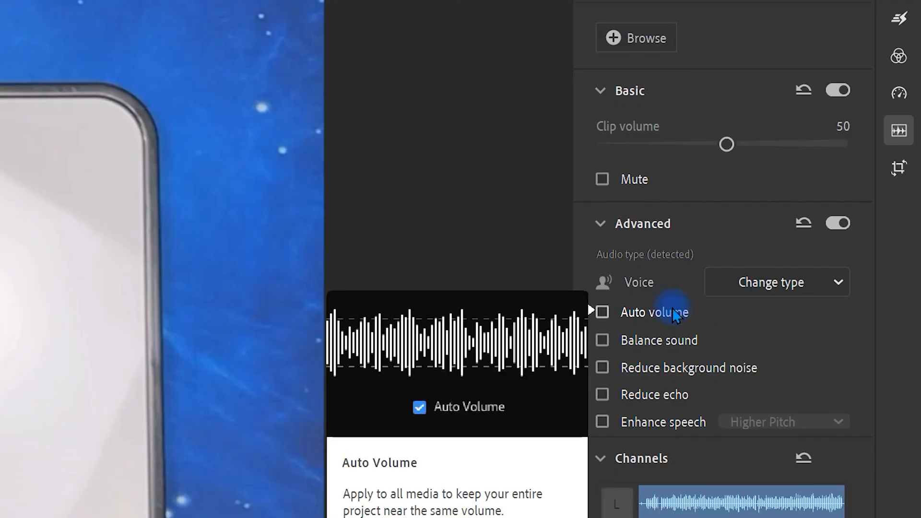
click(418, 406)
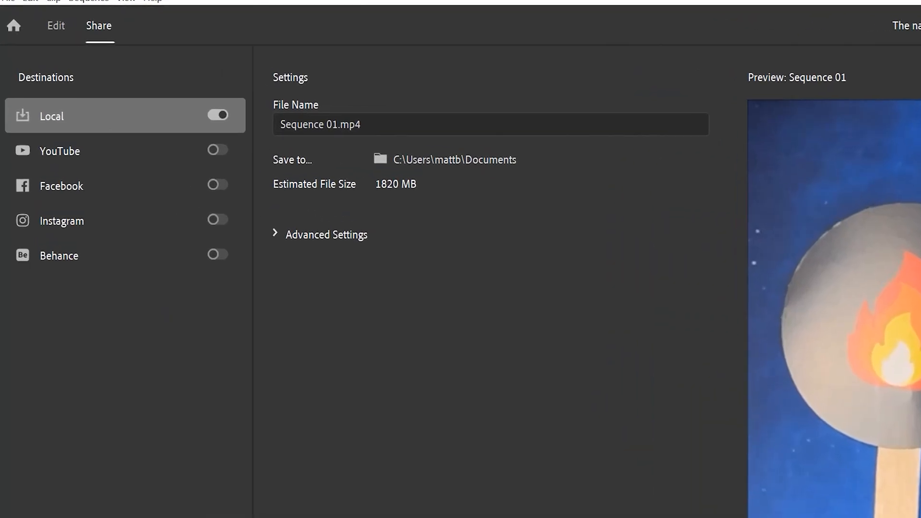
Rename the export file from 'Sequence 01' to 'stoke the fire'
click(337, 123)
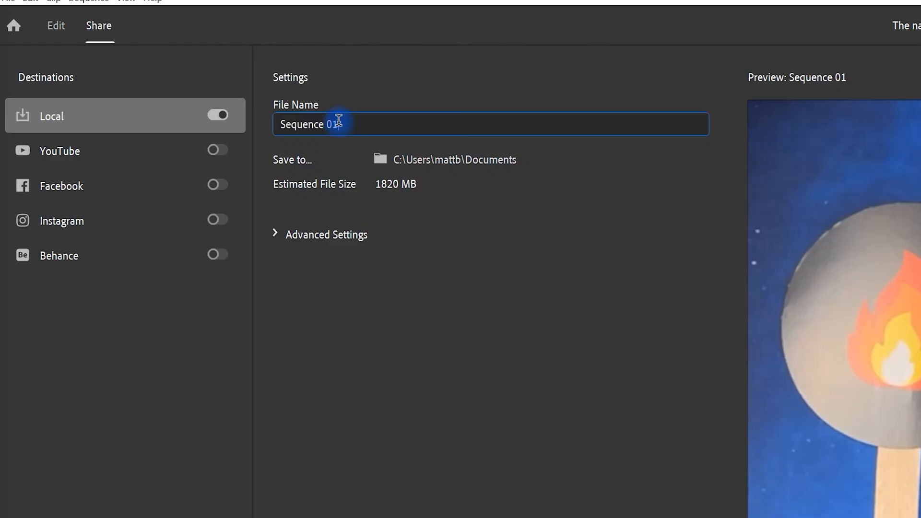
double_click(308, 124)
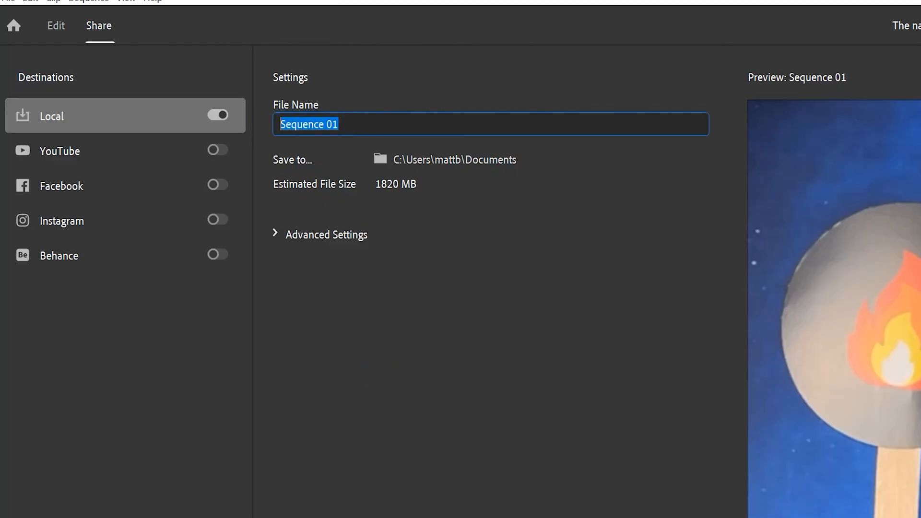
text(stoke the fire.mp4)
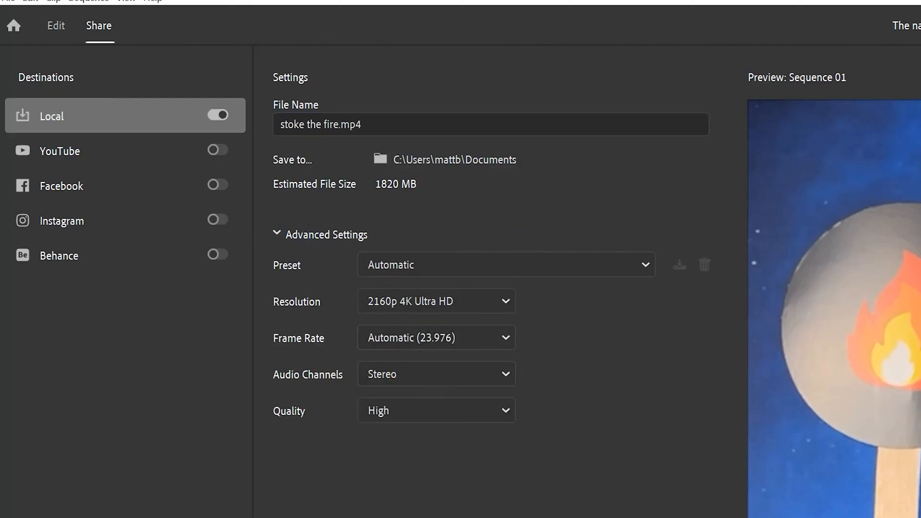
mouse_move(449, 343)
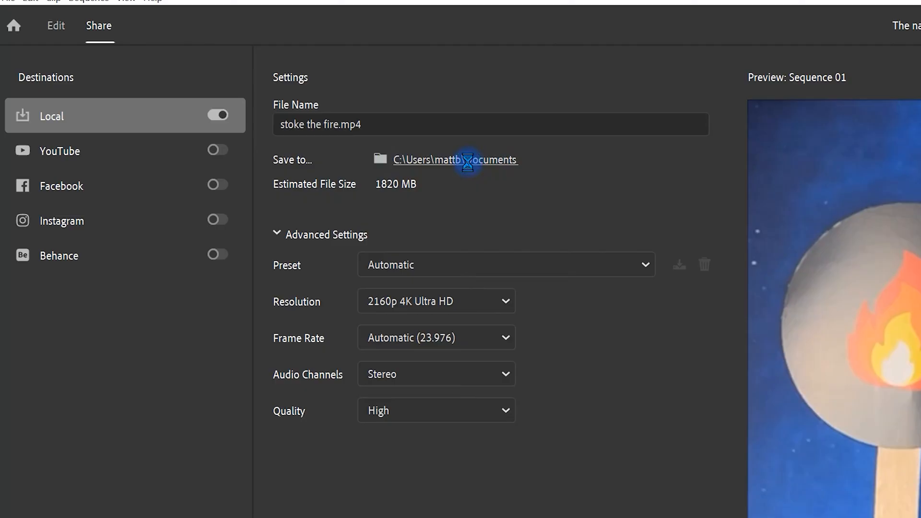
Save 'stoke the fire.mp4' to 1. Adobe Rush Projects > Distribution and start the export render
click(455, 159)
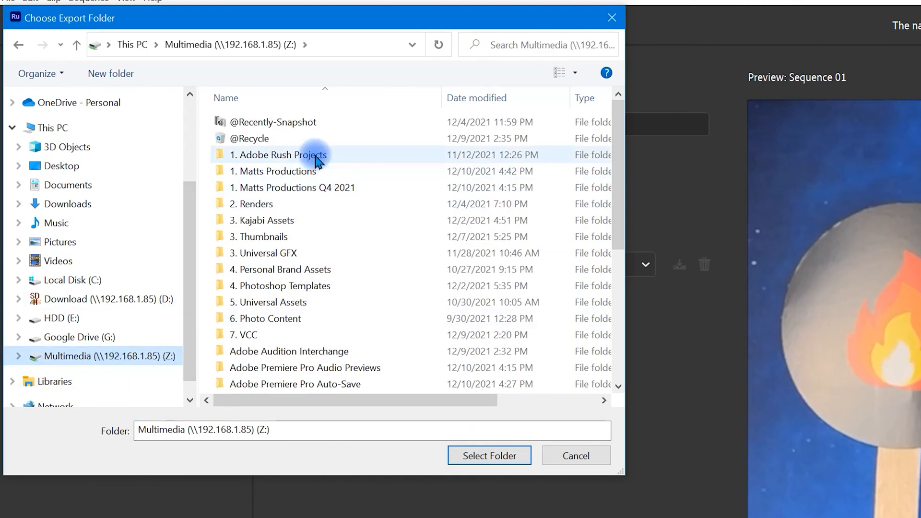
double_click(280, 155)
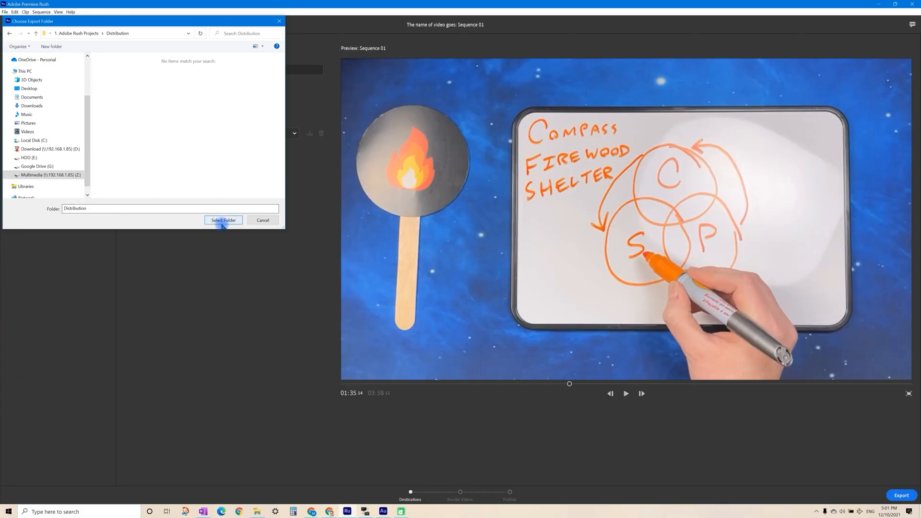
click(222, 219)
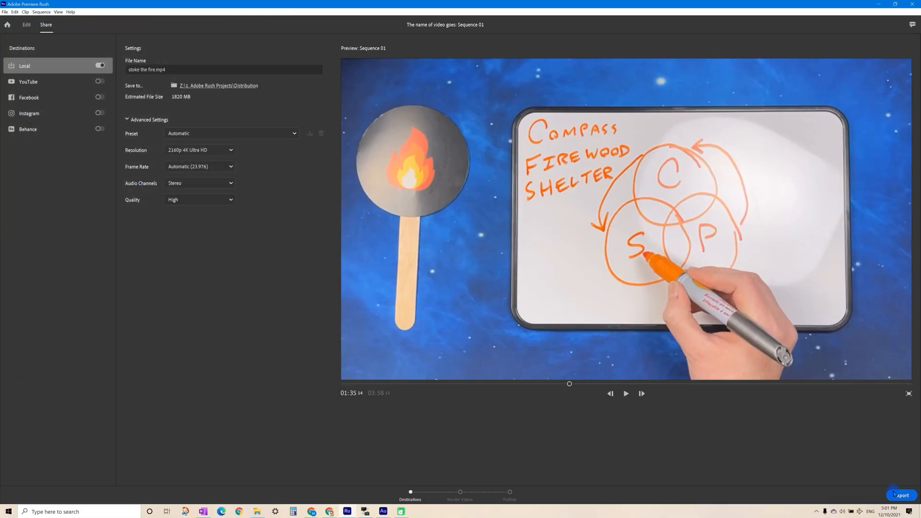
click(900, 495)
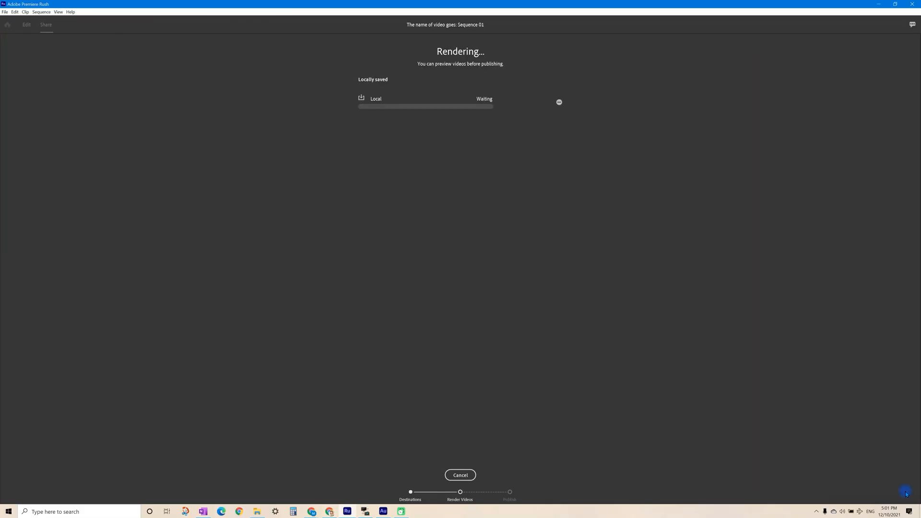